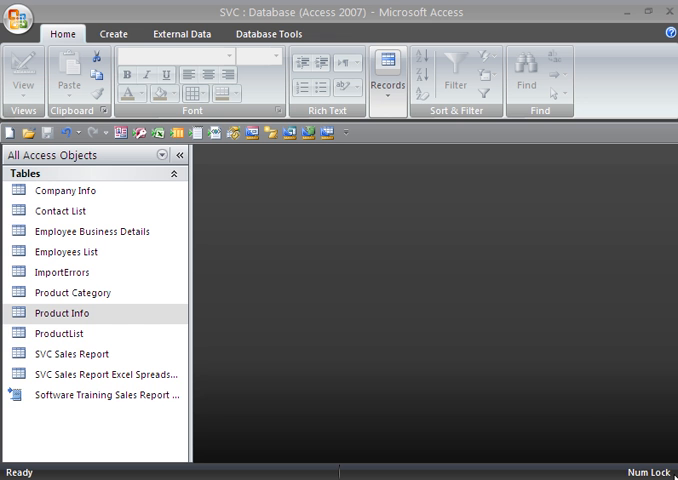
{"action": "mouse_move", "coordinate": [308, 349]}
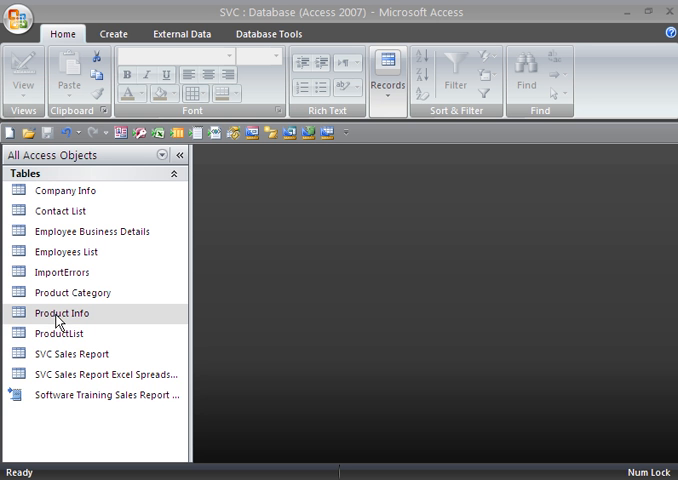
Open the Product Info table from the navigation pane in Datasheet View.
{"action": "double_click", "coordinate": [61, 313]}
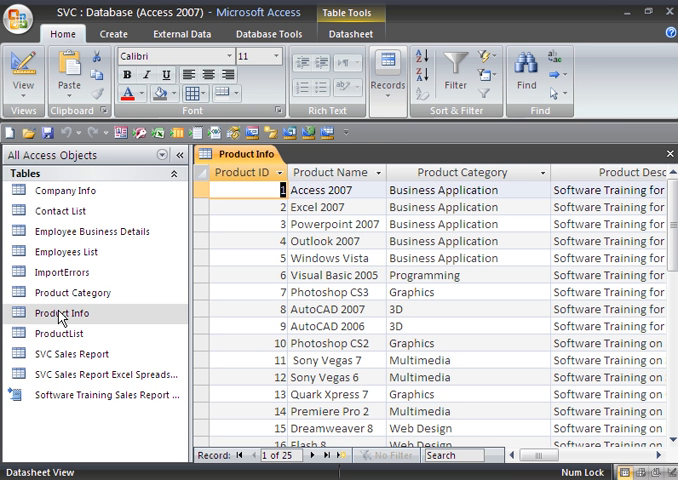
Switch Product Info to Design View from the Datasheet tab's View menu.
{"action": "left_click", "coordinate": [62, 272]}
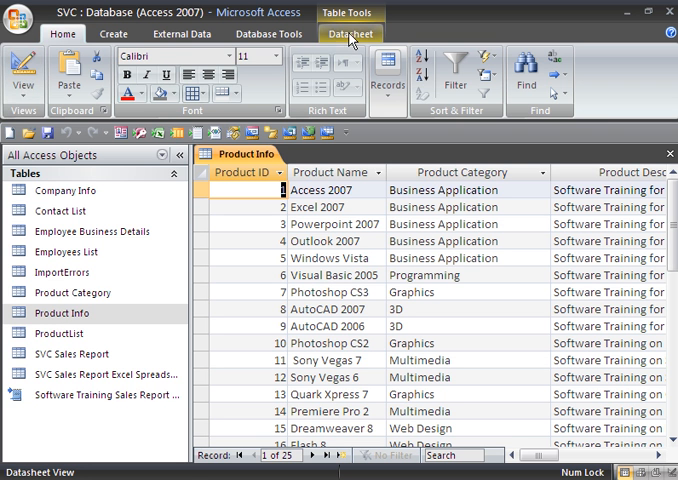
{"action": "left_click", "coordinate": [349, 33]}
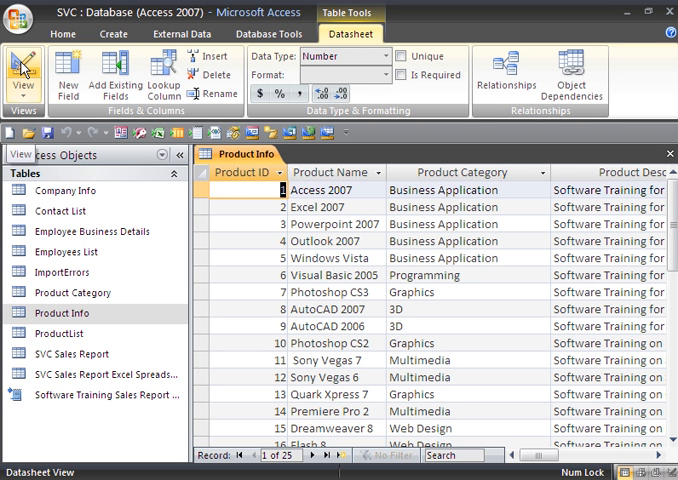
{"action": "mouse_move", "coordinate": [24, 68]}
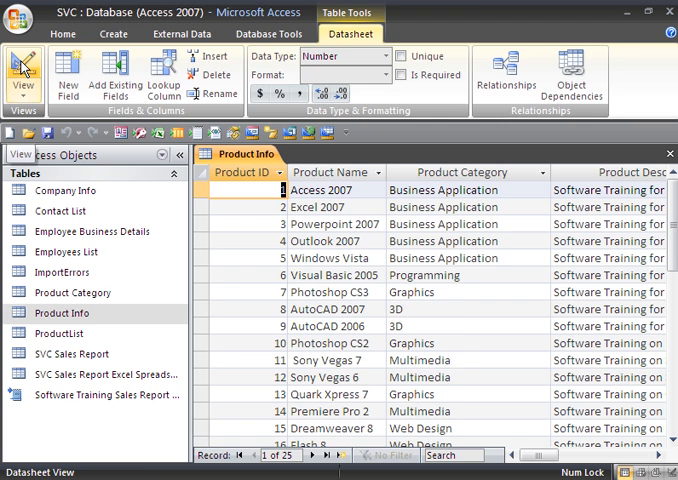
{"action": "left_click", "coordinate": [22, 75]}
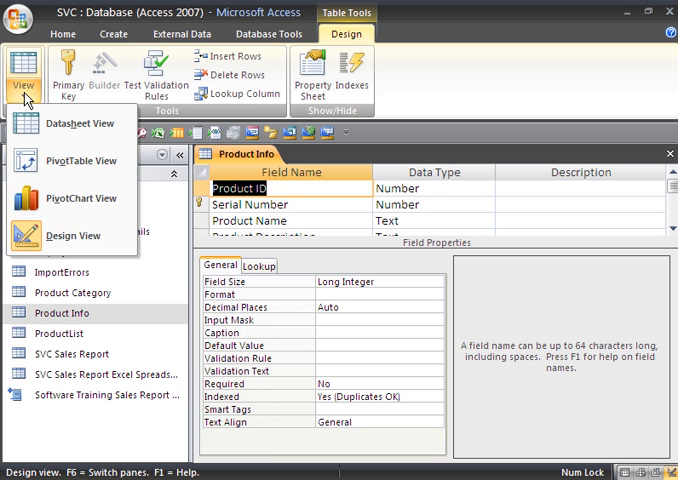
{"action": "left_click", "coordinate": [25, 75]}
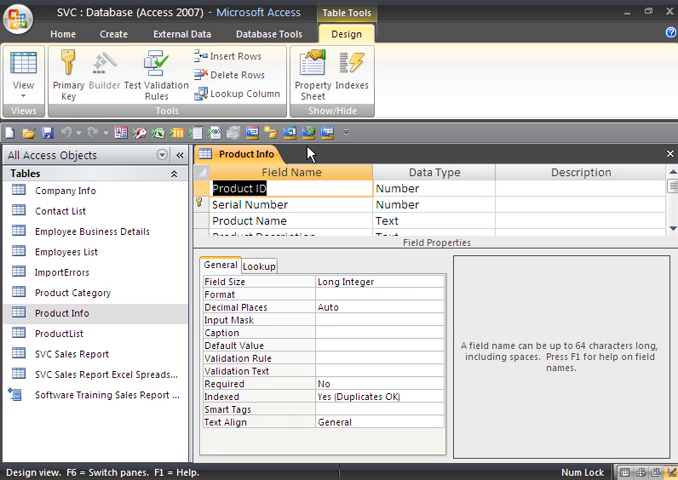
{"action": "mouse_move", "coordinate": [290, 170]}
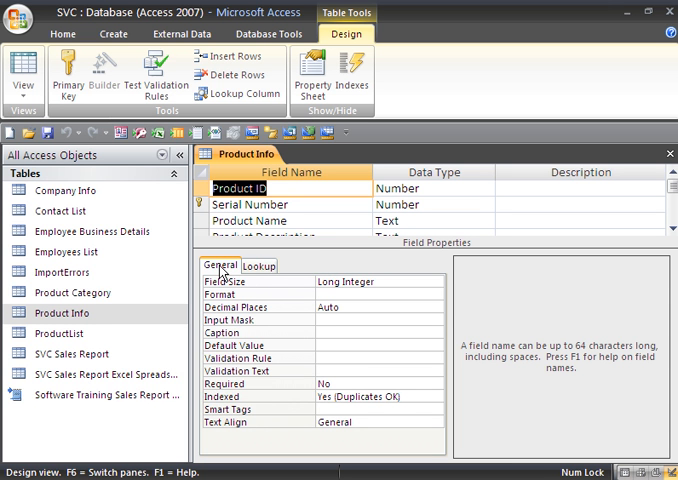
{"action": "left_click", "coordinate": [259, 265]}
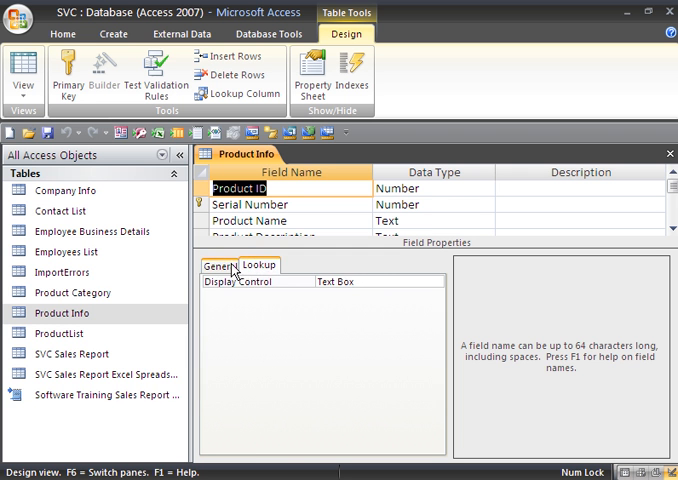
{"action": "left_click", "coordinate": [216, 265]}
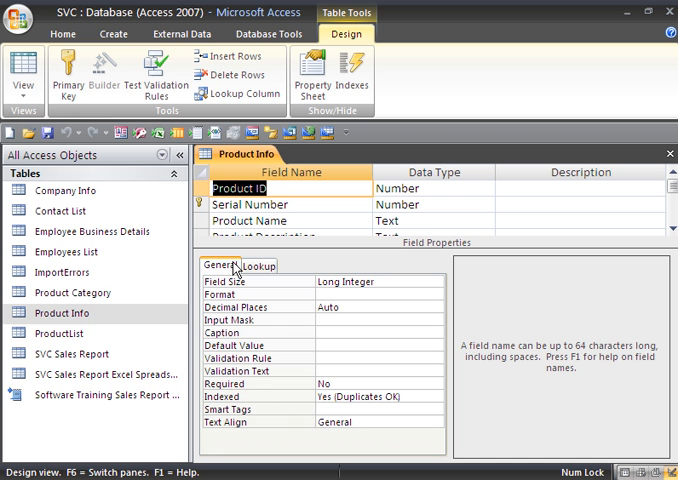
{"action": "mouse_move", "coordinate": [323, 270]}
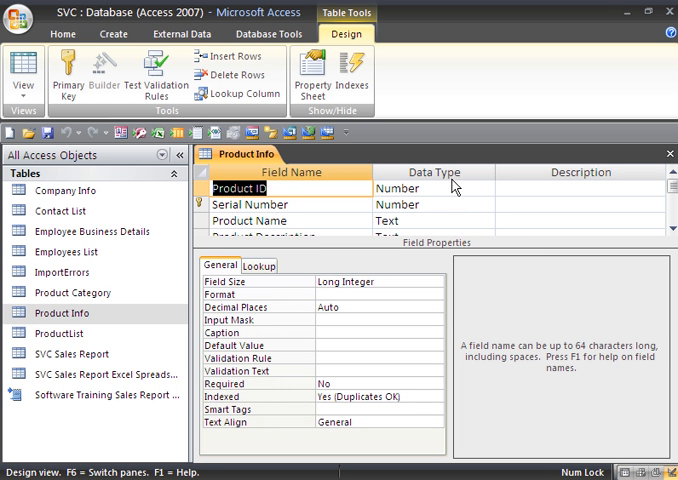
{"action": "mouse_move", "coordinate": [576, 183]}
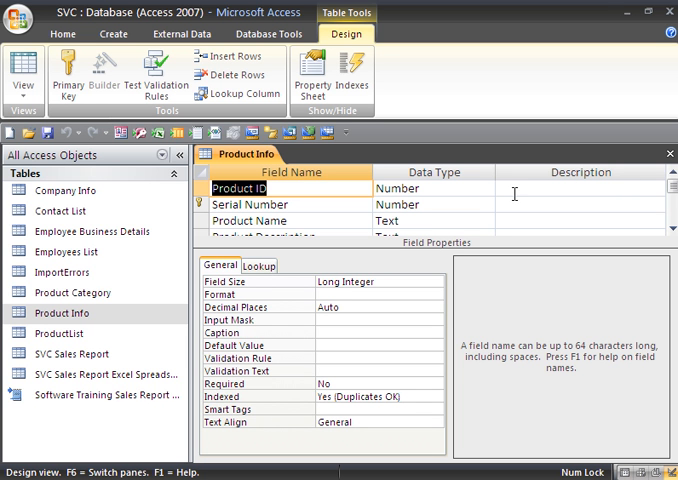
Begin a Product ID description and scroll down to the last field, Pictures.
{"action": "left_click", "coordinate": [580, 188]}
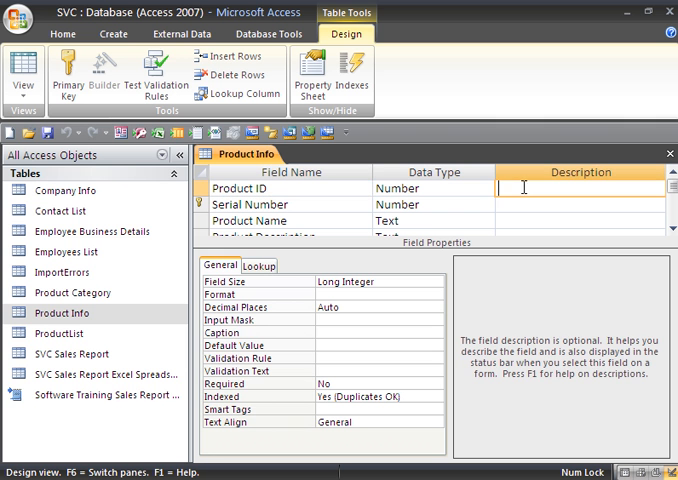
{"action": "mouse_move", "coordinate": [516, 188]}
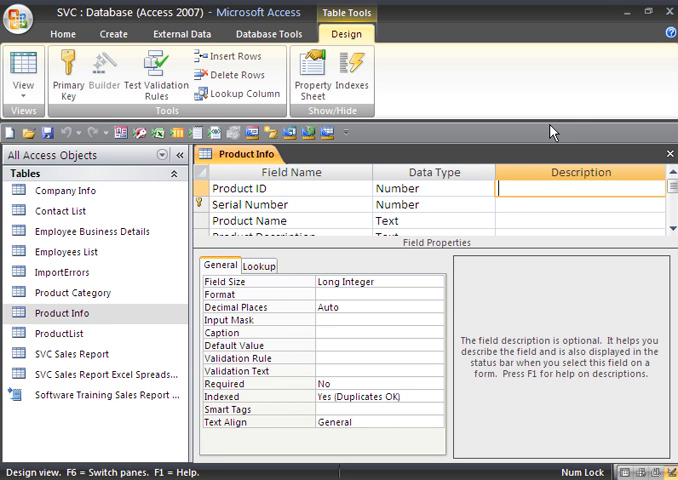
{"action": "type", "text": "Th"}
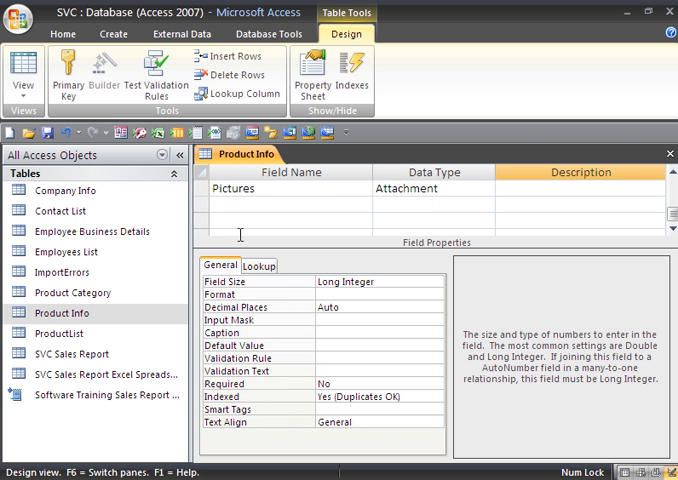
Add an 'Amount Sold' field below Pictures with the Number data type.
{"action": "left_click", "coordinate": [290, 204]}
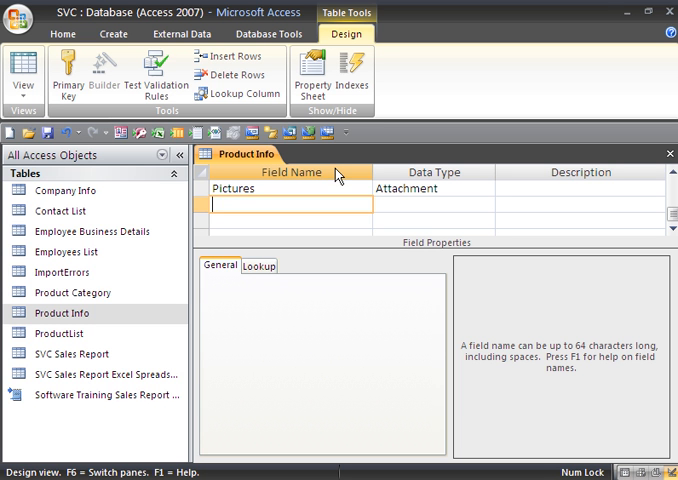
{"action": "type", "text": "A"}
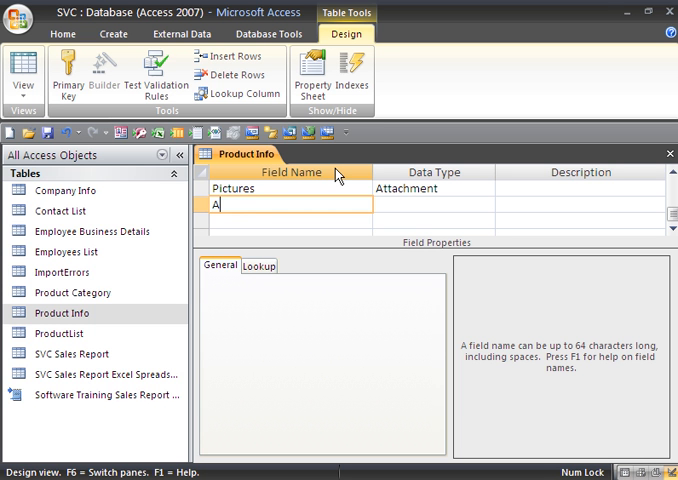
{"action": "type", "text": "mount"}
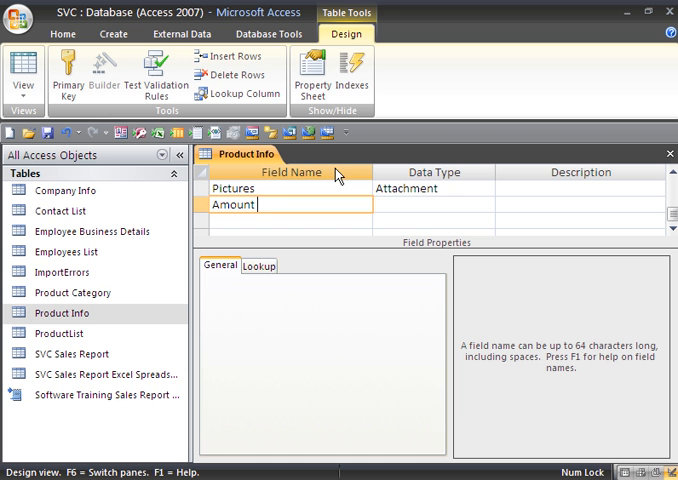
{"action": "type", "text": "Sold"}
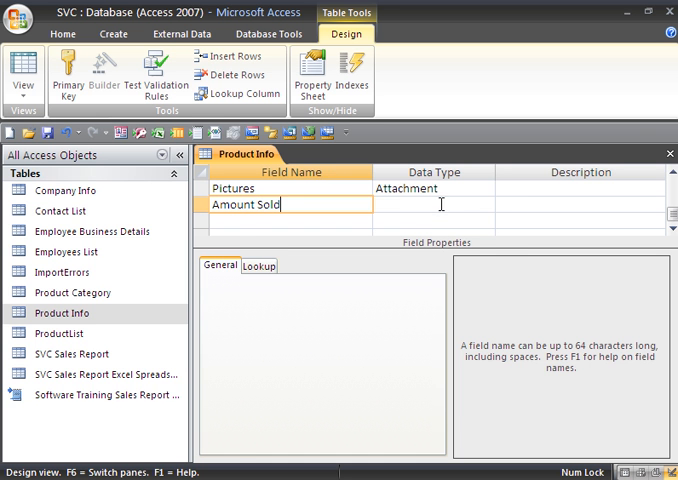
{"action": "left_click", "coordinate": [433, 204]}
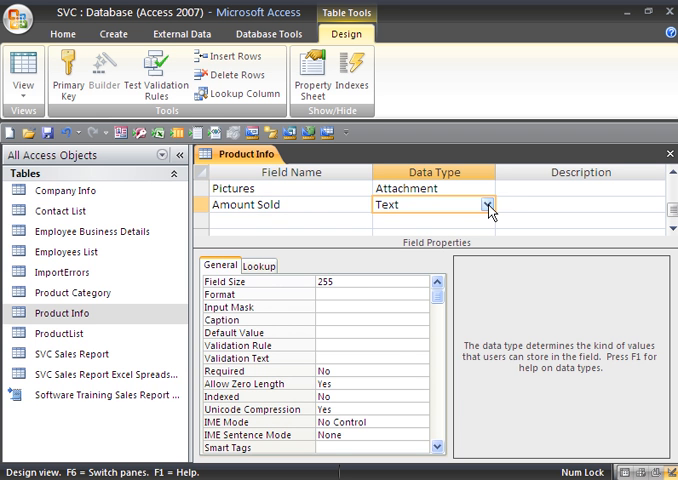
{"action": "left_click", "coordinate": [488, 205]}
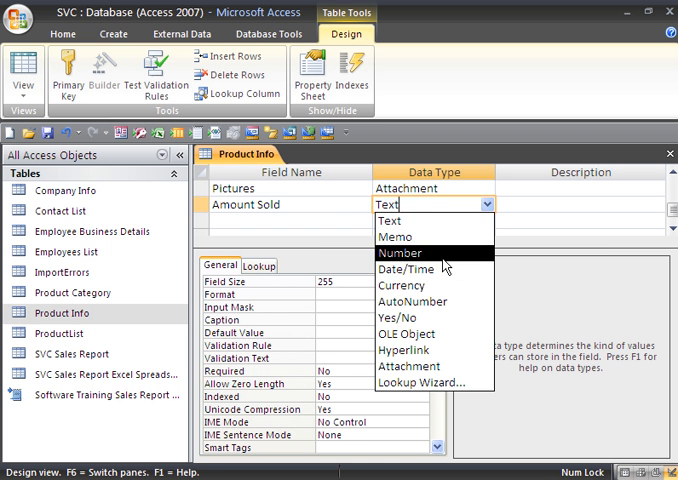
{"action": "left_click", "coordinate": [400, 252]}
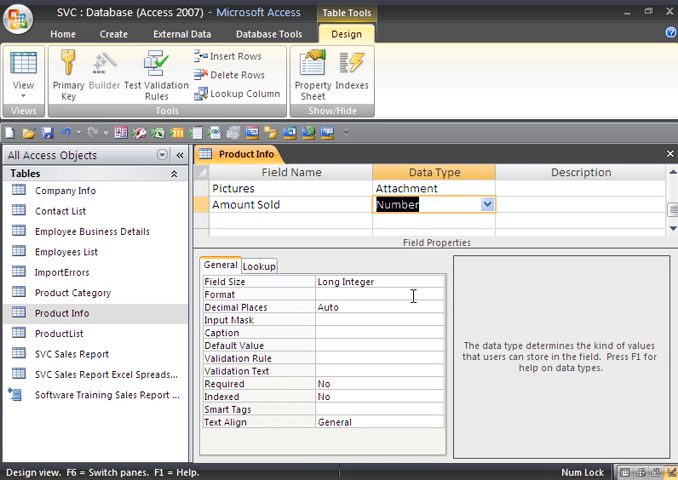
{"action": "mouse_move", "coordinate": [501, 229]}
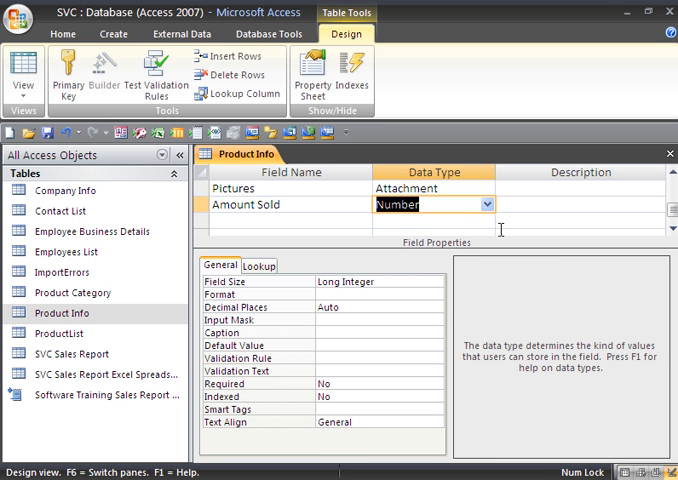
Enter 'The Amount of Product Sold' in the Amount Sold Description cell.
{"action": "left_click", "coordinate": [580, 204]}
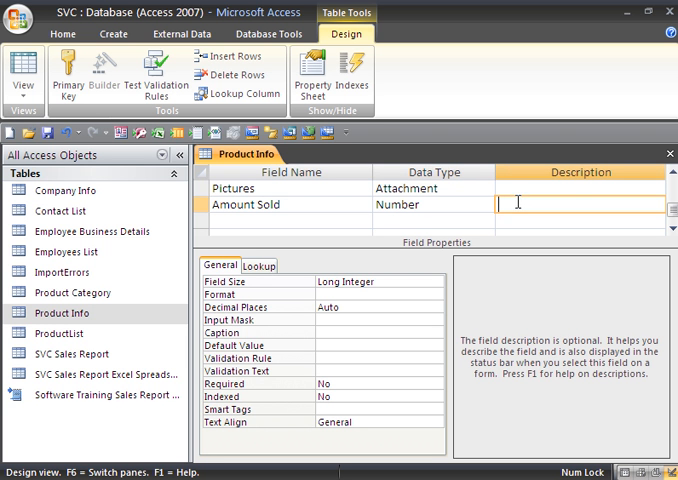
{"action": "type", "text": "The Am"}
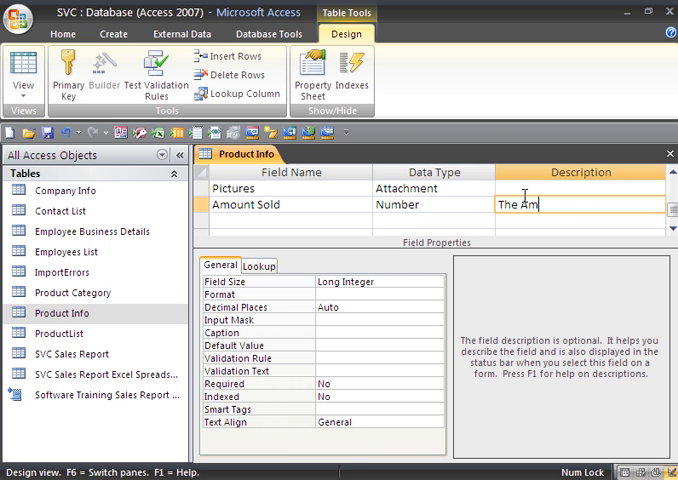
{"action": "type", "text": "ount of Prod"}
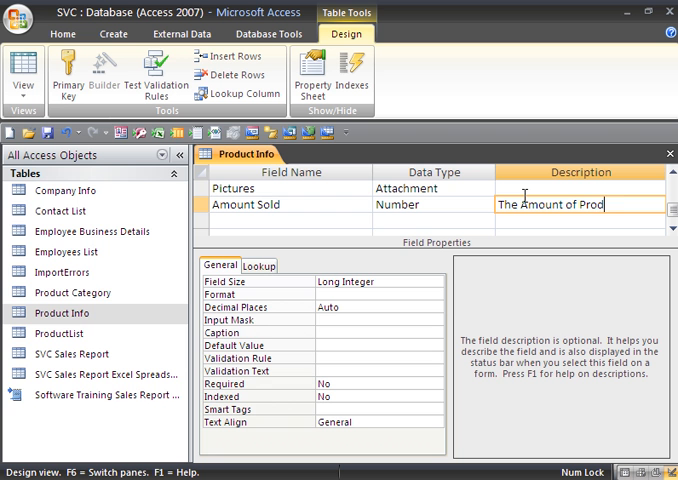
{"action": "type", "text": "uct Sold"}
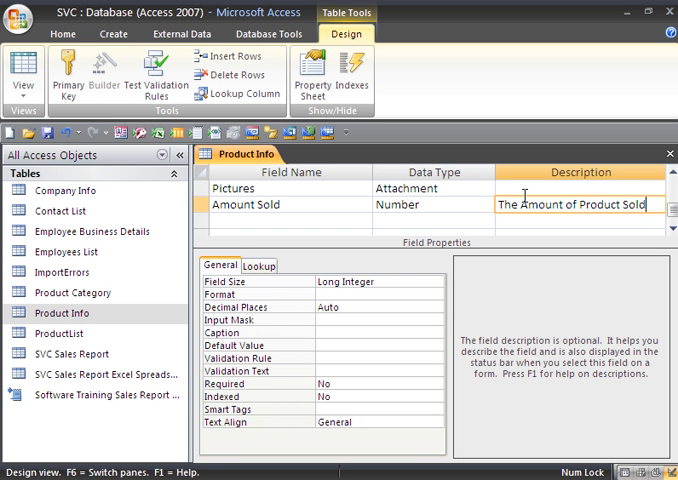
{"action": "mouse_move", "coordinate": [205, 210]}
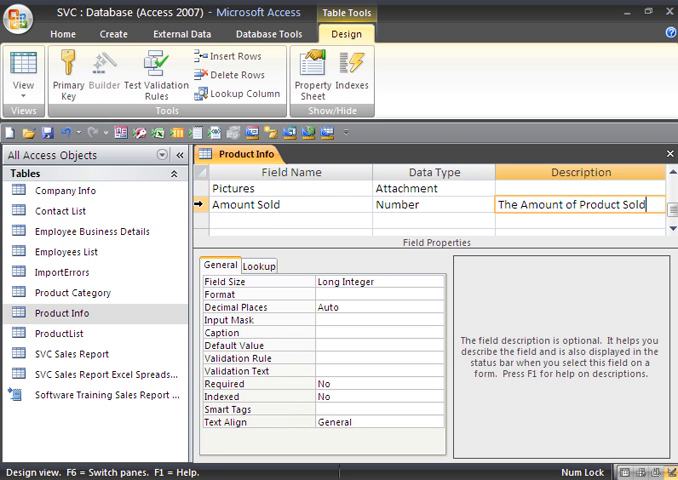
Drag the Amount Sold row up to sit between Serial Number and Product Name.
{"action": "left_click", "coordinate": [245, 204]}
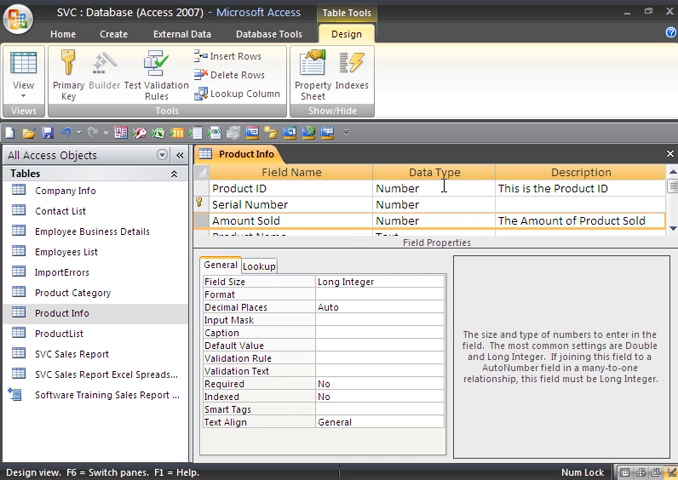
Inspect the Product ID and Price data types and field properties, including Price's Currency format.
{"action": "left_click", "coordinate": [490, 188]}
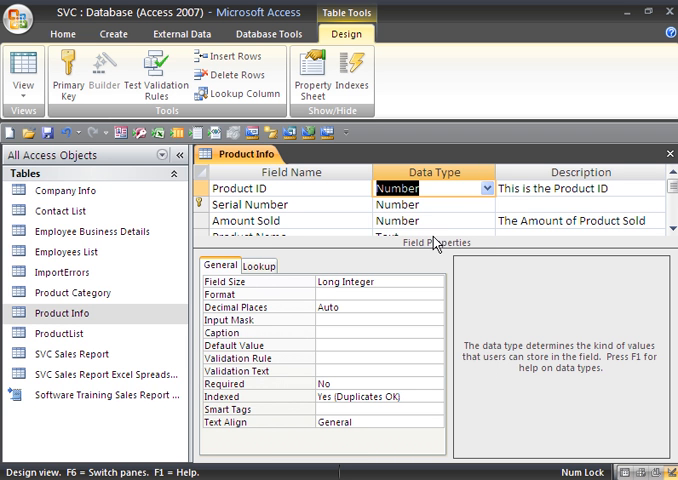
{"action": "mouse_move", "coordinate": [327, 270]}
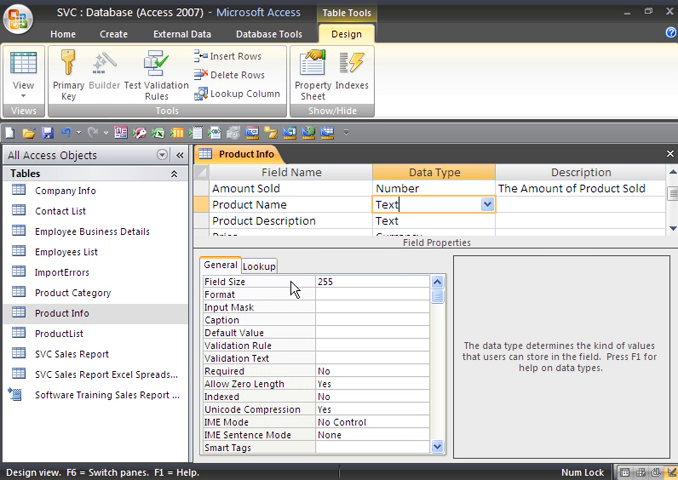
{"action": "left_click", "coordinate": [554, 205]}
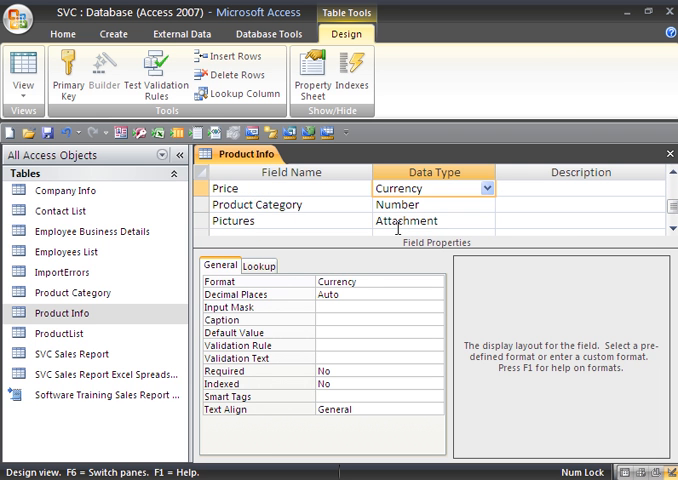
{"action": "left_click", "coordinate": [256, 204]}
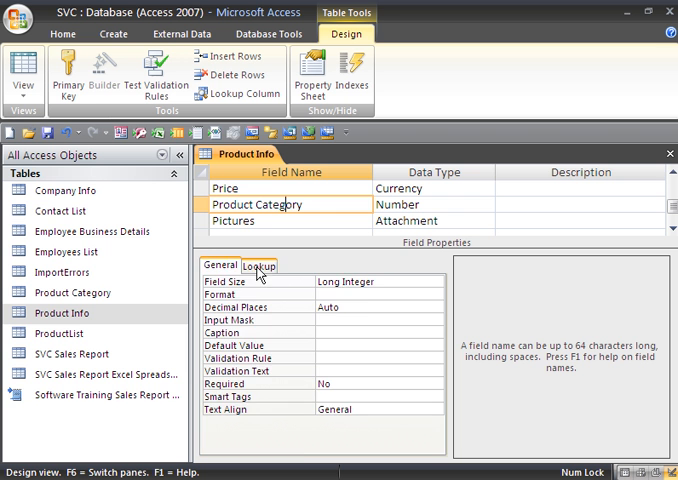
{"action": "left_click", "coordinate": [258, 265]}
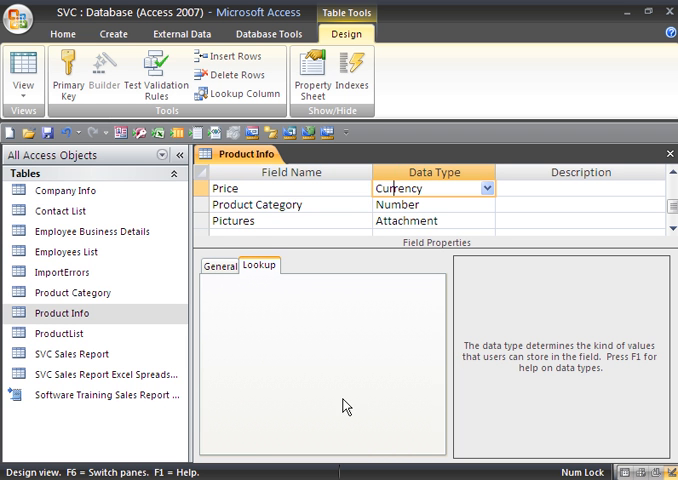
{"action": "left_click", "coordinate": [219, 265]}
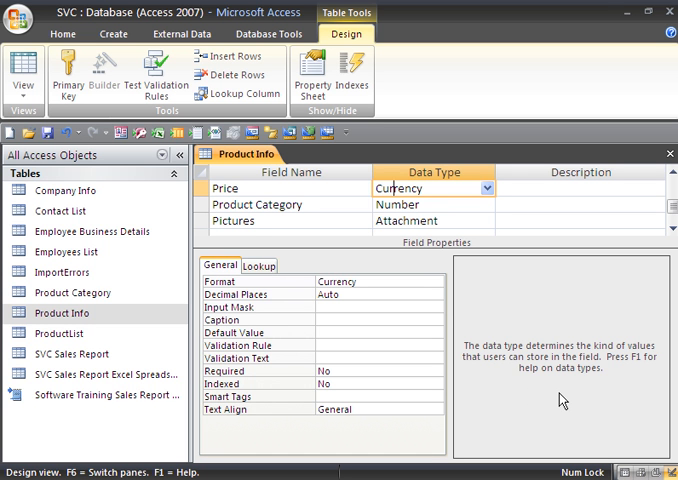
{"action": "mouse_move", "coordinate": [570, 368]}
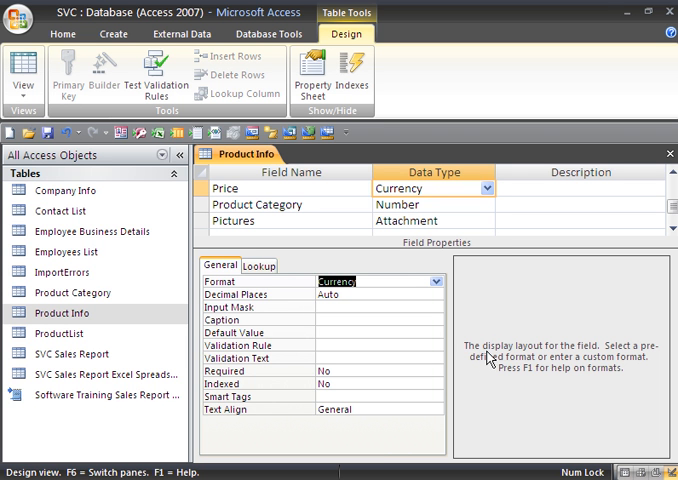
{"action": "mouse_move", "coordinate": [595, 360]}
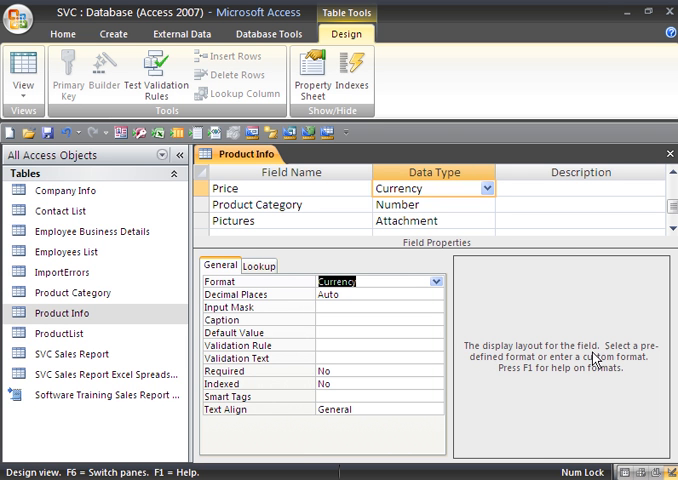
{"action": "mouse_move", "coordinate": [527, 363]}
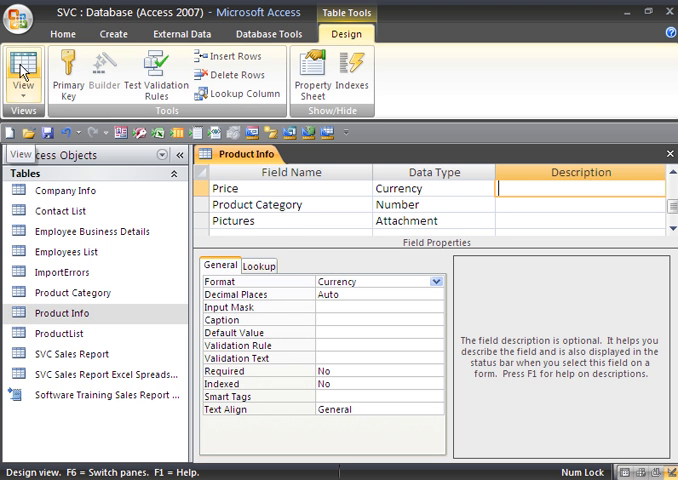
{"action": "mouse_move", "coordinate": [67, 78]}
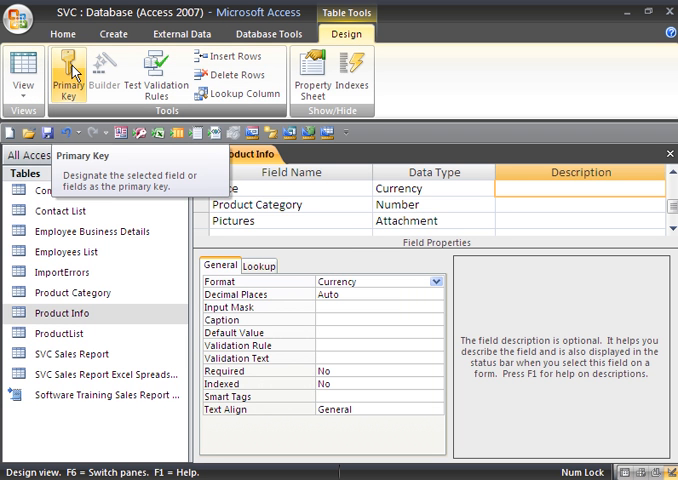
{"action": "mouse_move", "coordinate": [68, 80]}
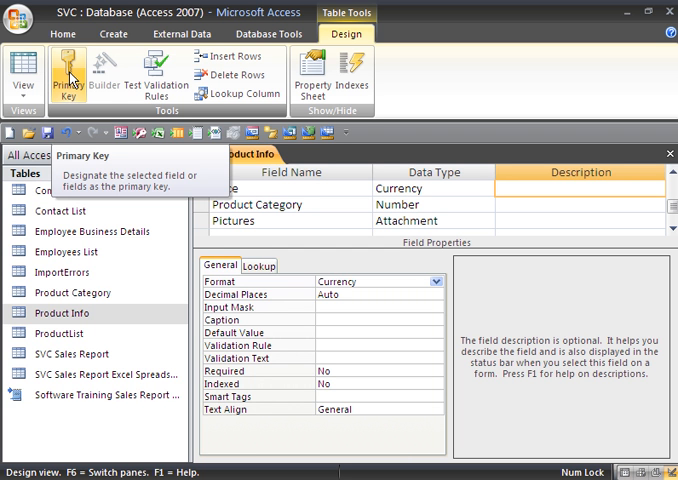
{"action": "mouse_move", "coordinate": [95, 115]}
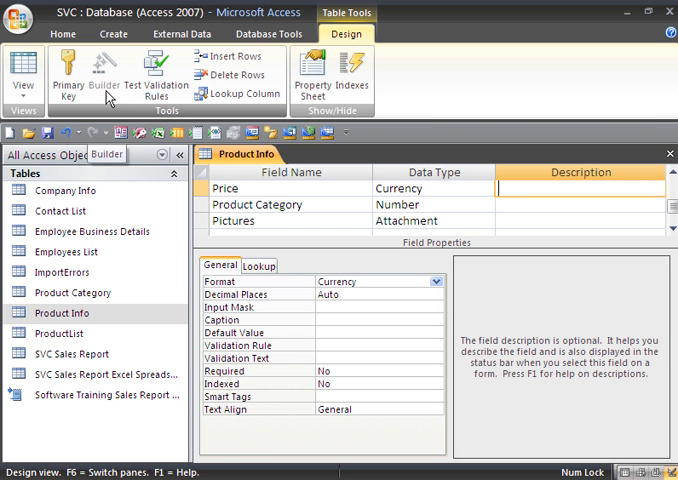
{"action": "mouse_move", "coordinate": [157, 75]}
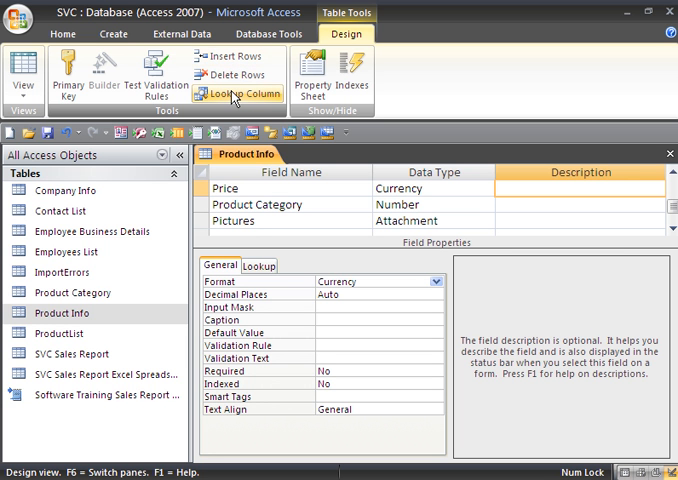
{"action": "mouse_move", "coordinate": [232, 93]}
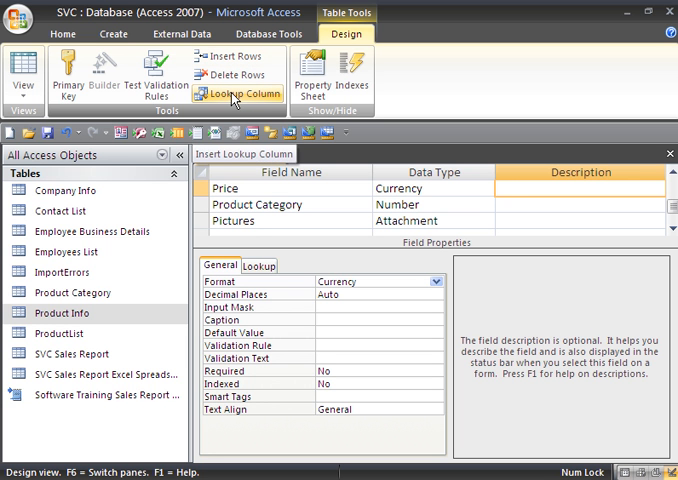
{"action": "mouse_move", "coordinate": [306, 80]}
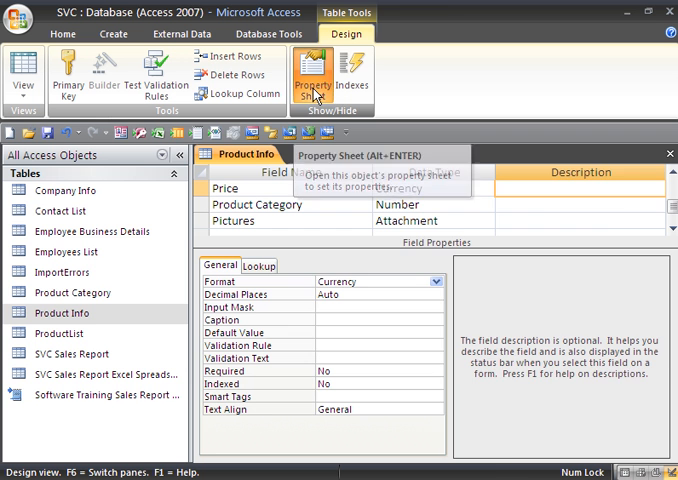
{"action": "left_click", "coordinate": [312, 80]}
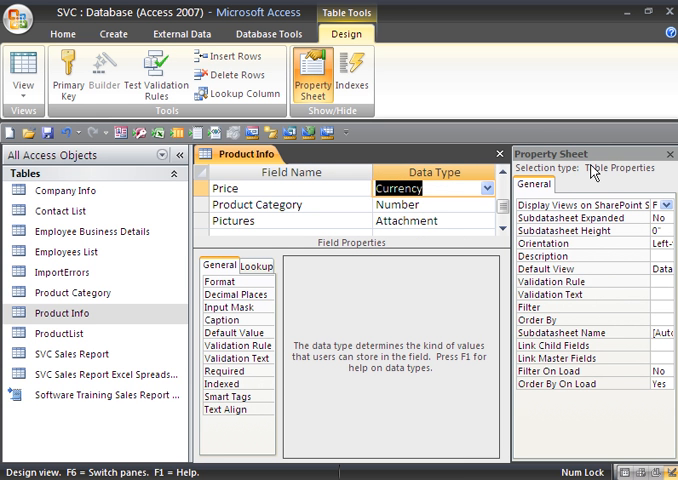
{"action": "mouse_move", "coordinate": [606, 231]}
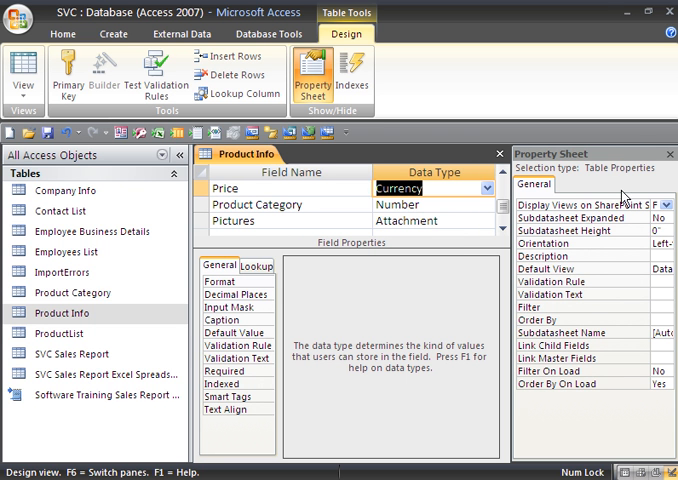
{"action": "mouse_move", "coordinate": [650, 388]}
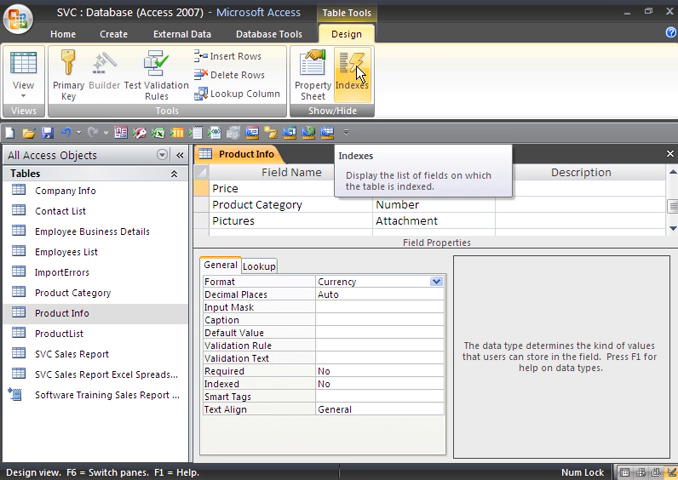
{"action": "mouse_move", "coordinate": [359, 72]}
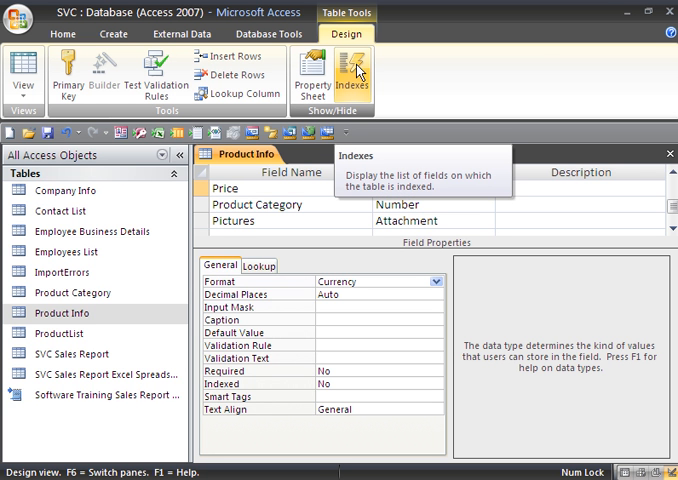
{"action": "left_click", "coordinate": [352, 75]}
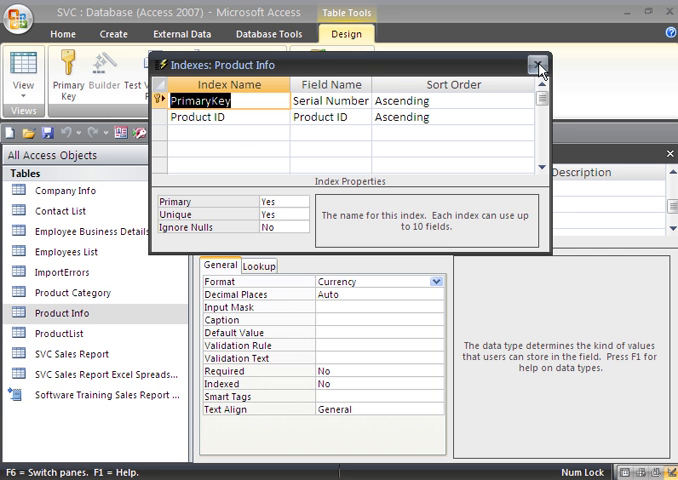
{"action": "mouse_move", "coordinate": [538, 66]}
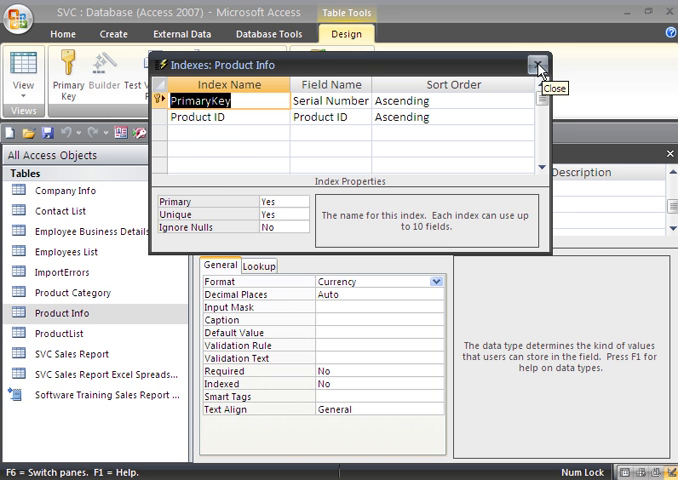
{"action": "left_click", "coordinate": [538, 65]}
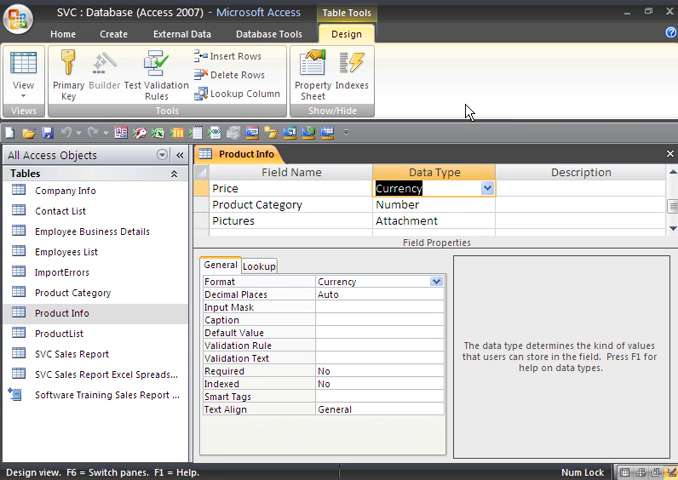